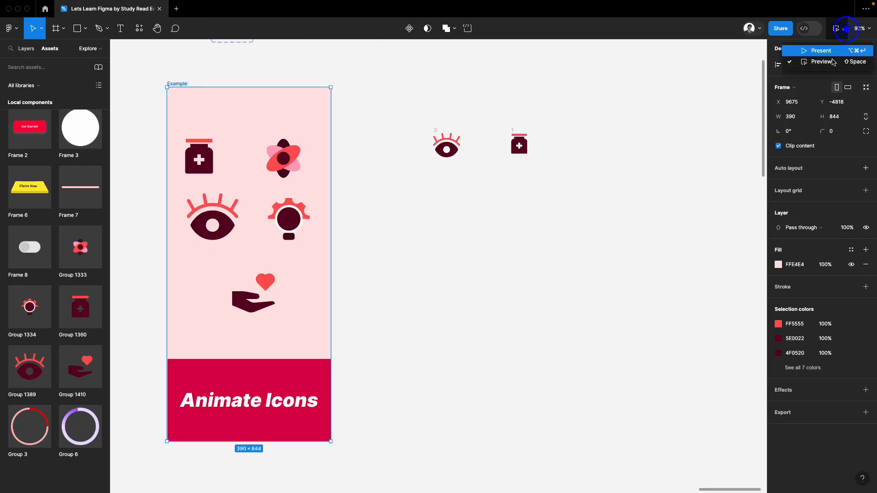
Preview the Example frame briefly, then turn the eye icon into a component with a second variant.
{"action": "left_click", "coordinate": [822, 61]}
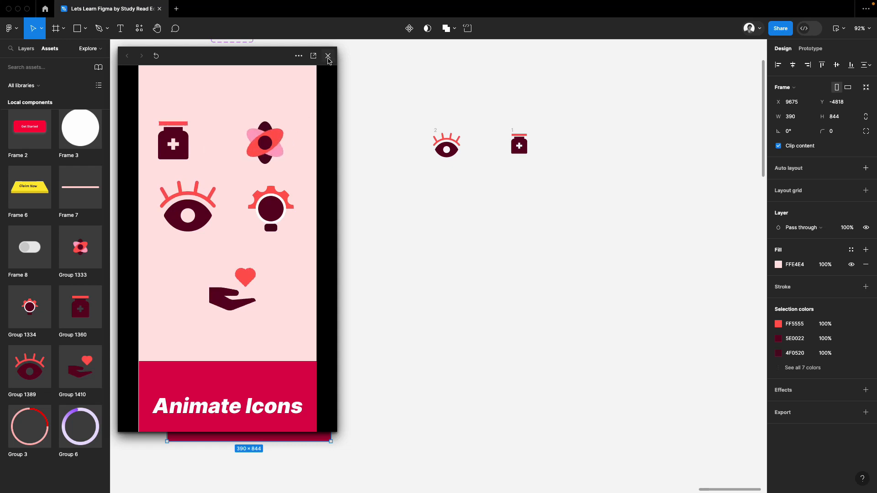
{"action": "left_click", "coordinate": [328, 56]}
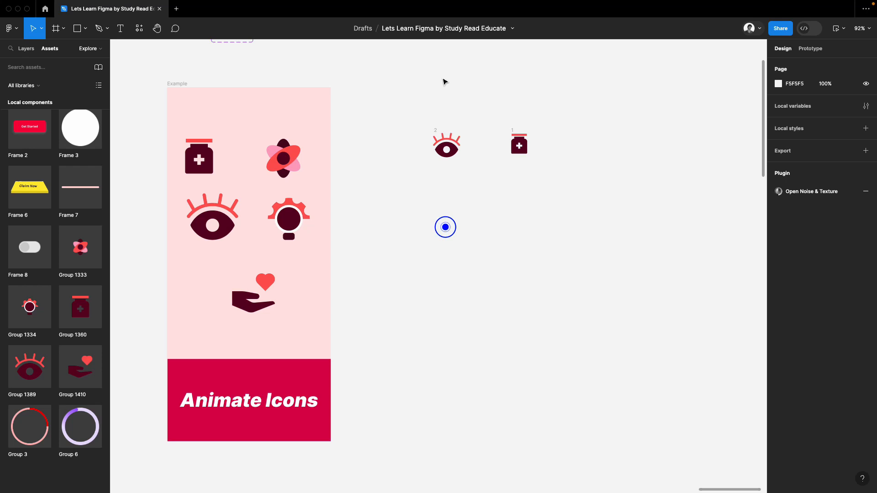
{"action": "scroll", "scroll_direction": "up", "scroll_amount": 3}
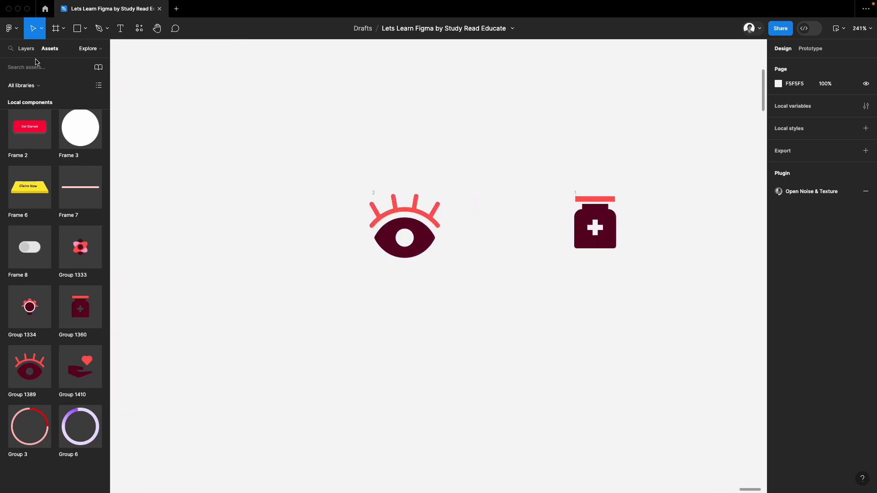
{"action": "scroll", "scroll_direction": "up", "scroll_amount": 3}
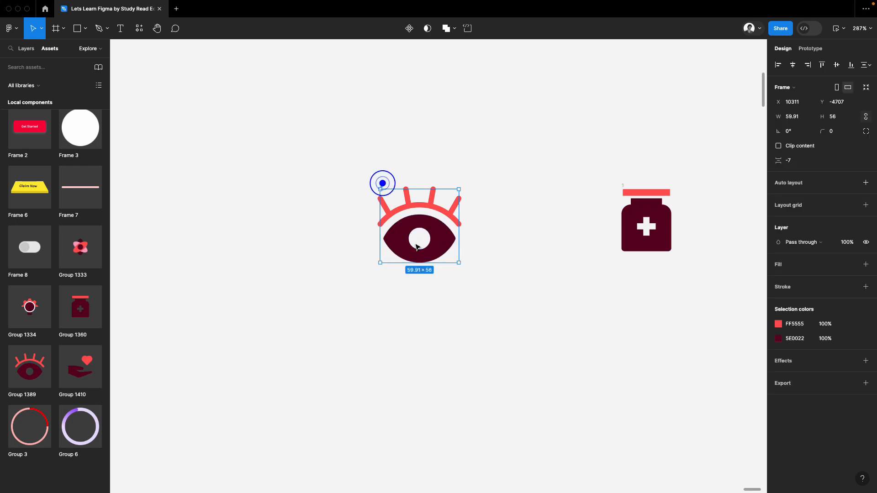
{"action": "mouse_move", "coordinate": [410, 29]}
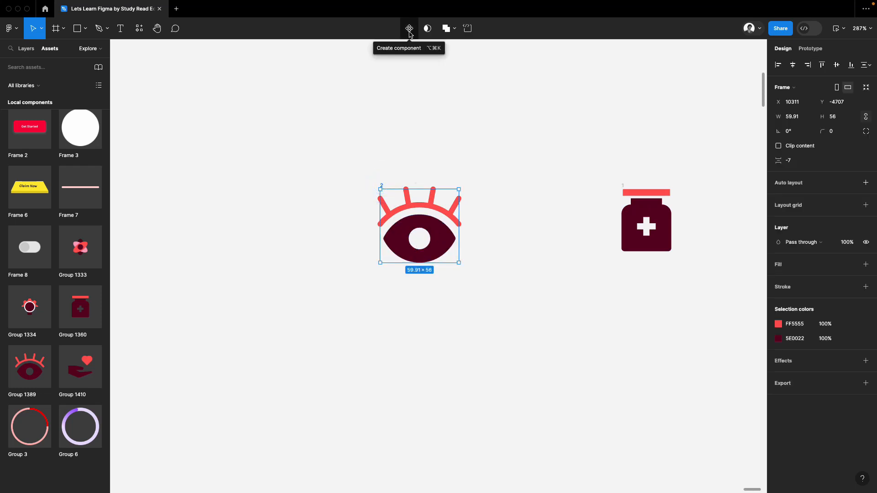
{"action": "left_click", "coordinate": [409, 29]}
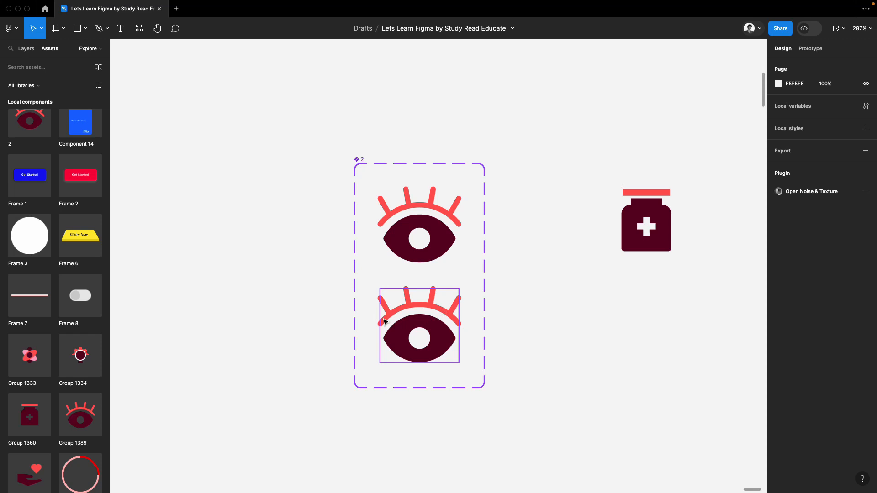
Raise the second eye variant's lashes and upper lid arc above the eye.
{"action": "left_click", "coordinate": [531, 362]}
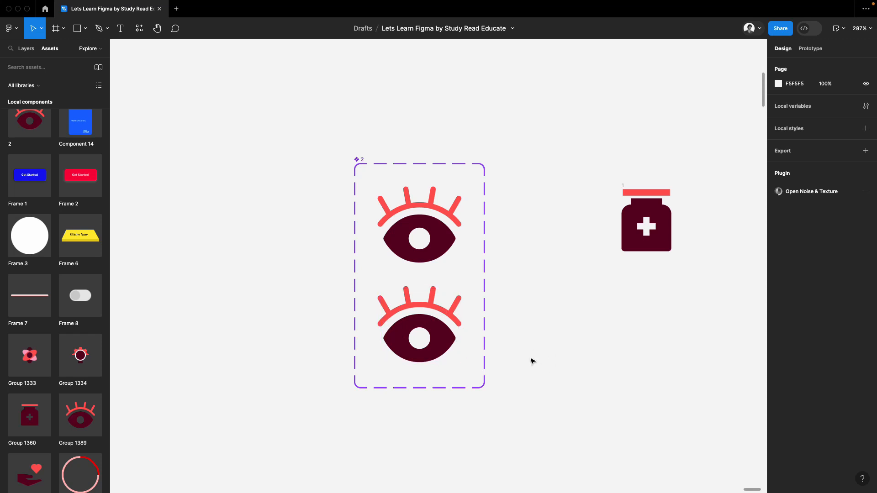
{"action": "mouse_move", "coordinate": [430, 309]}
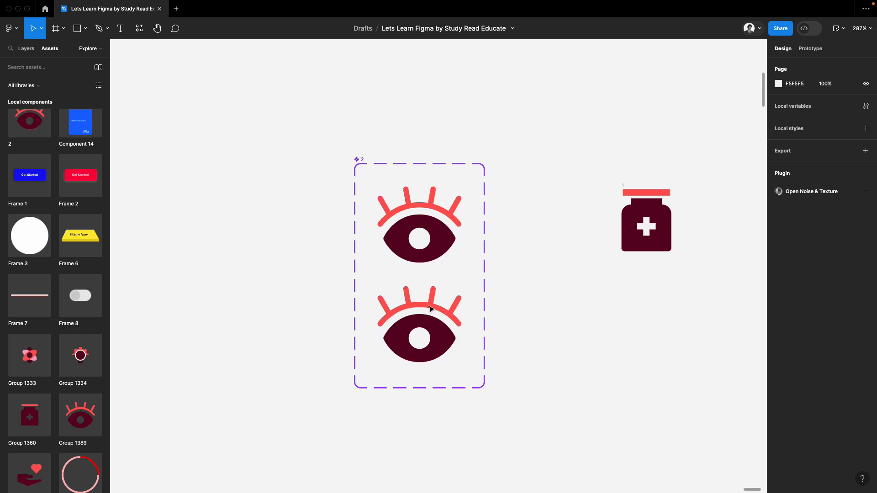
{"action": "left_click", "coordinate": [418, 326]}
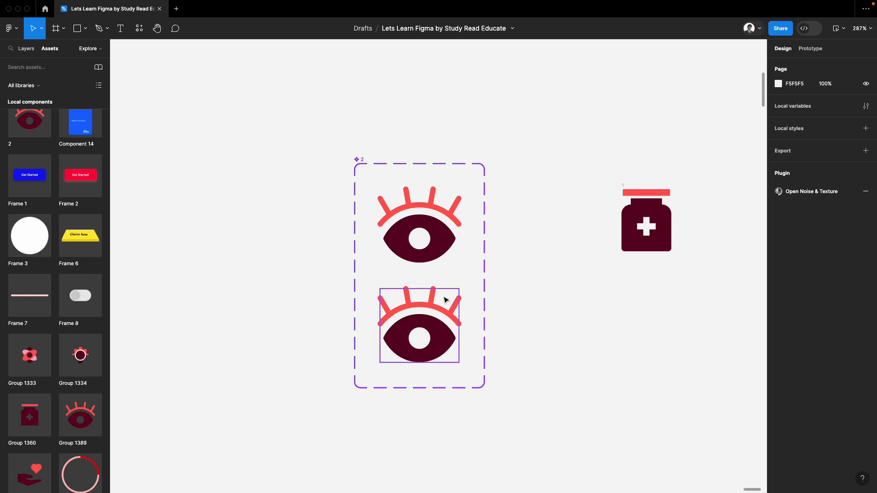
{"action": "mouse_move", "coordinate": [406, 295]}
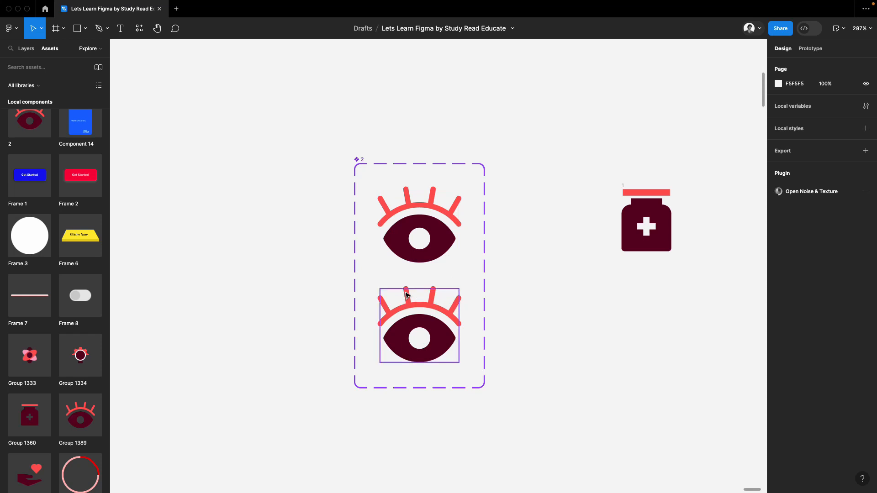
{"action": "left_click", "coordinate": [582, 278]}
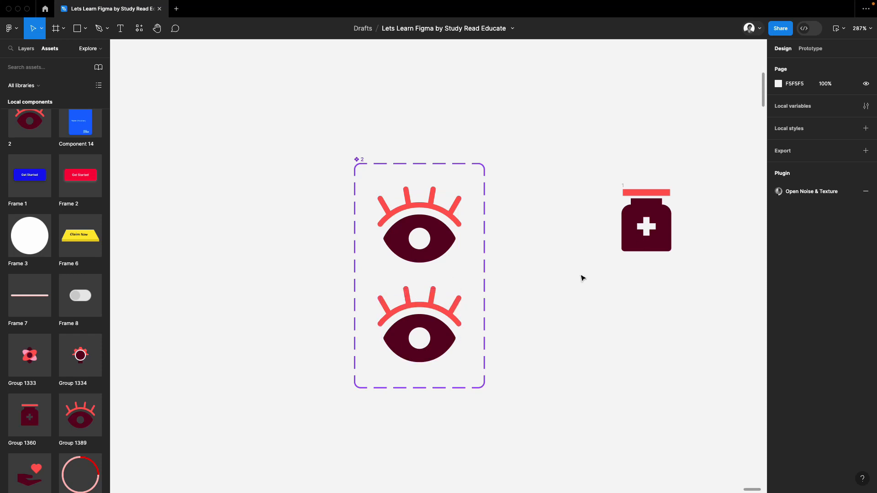
{"action": "left_click", "coordinate": [420, 327]}
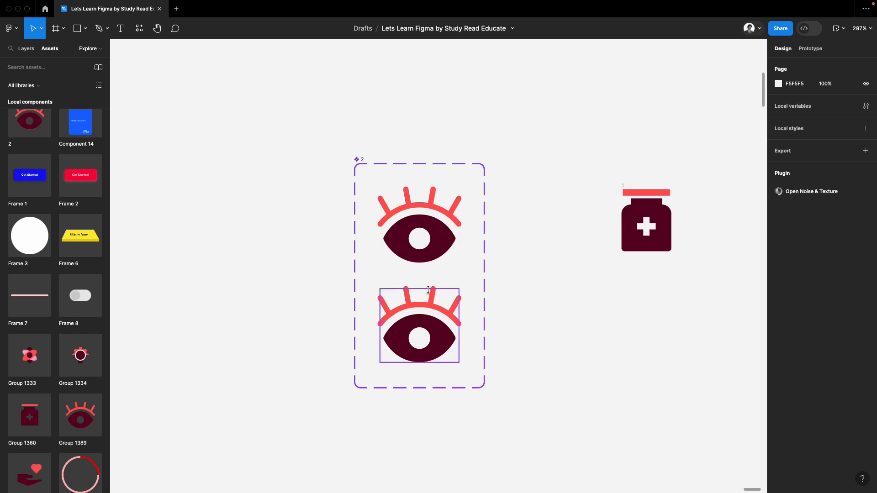
{"action": "left_click", "coordinate": [431, 289]}
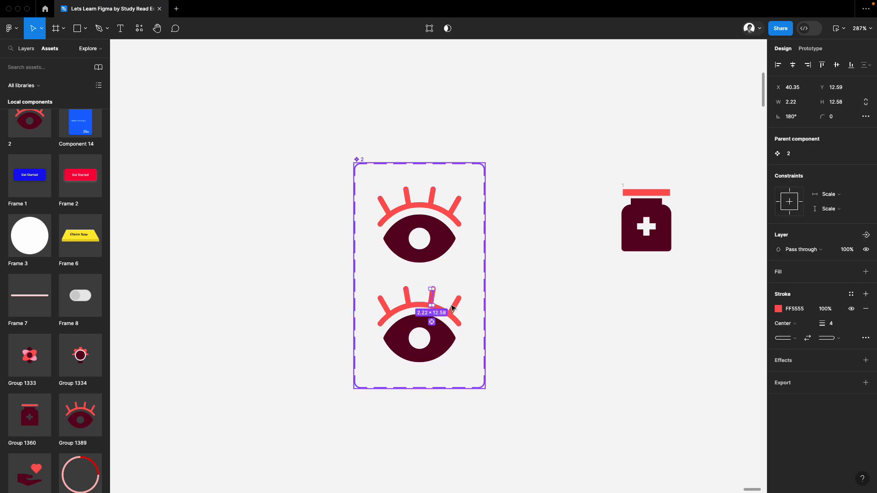
{"action": "scroll", "scroll_direction": "up", "scroll_amount": 3}
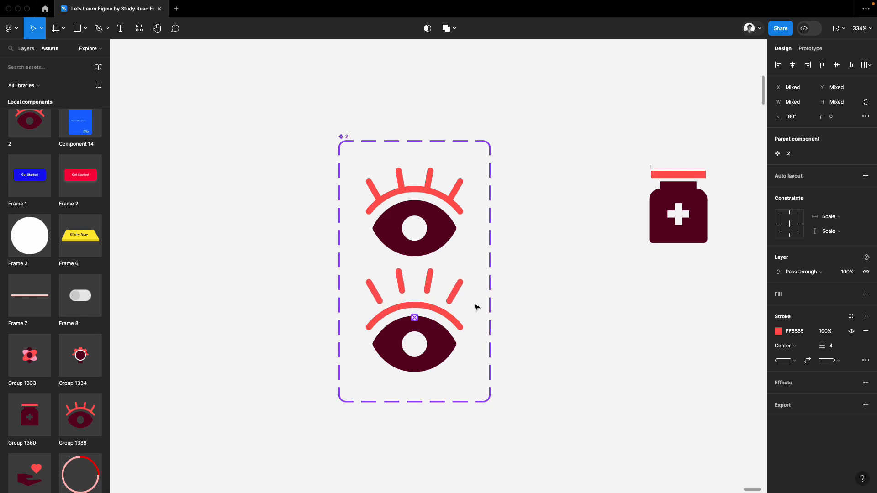
{"action": "left_click", "coordinate": [413, 285]}
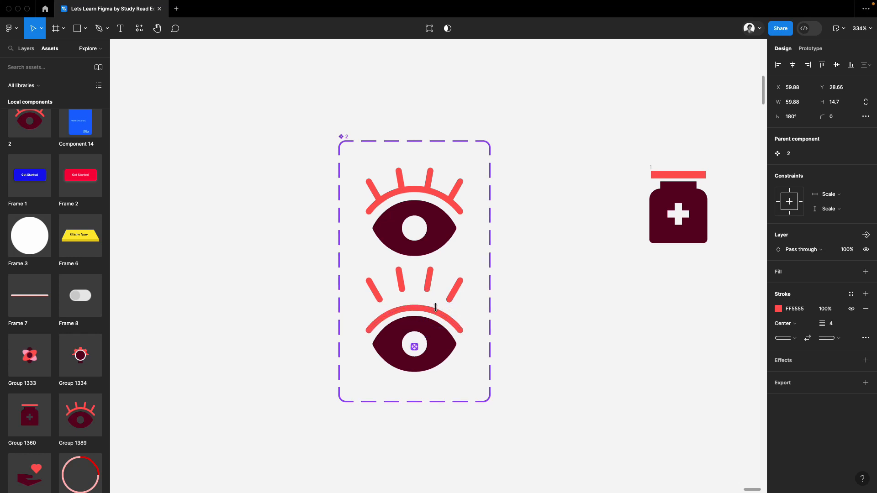
{"action": "left_click", "coordinate": [560, 280]}
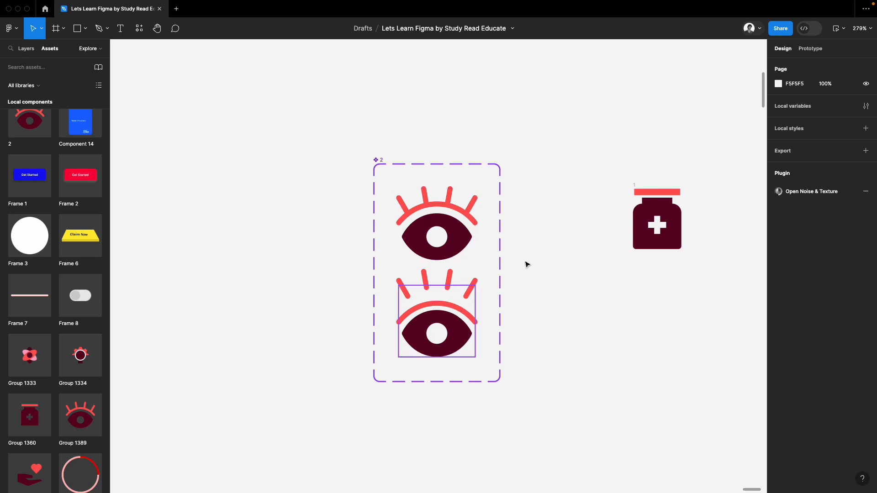
Link the first eye variant to Variant2 with an on-click change interaction.
{"action": "left_click", "coordinate": [809, 48]}
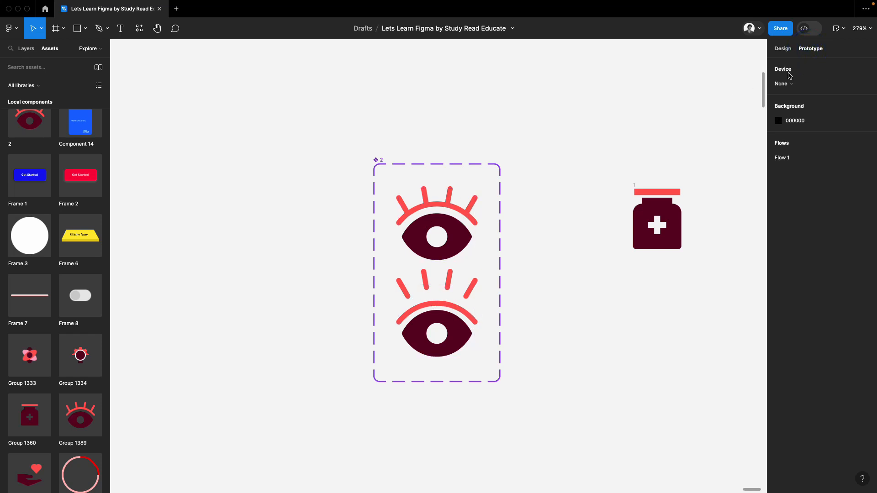
{"action": "mouse_move", "coordinate": [782, 129]}
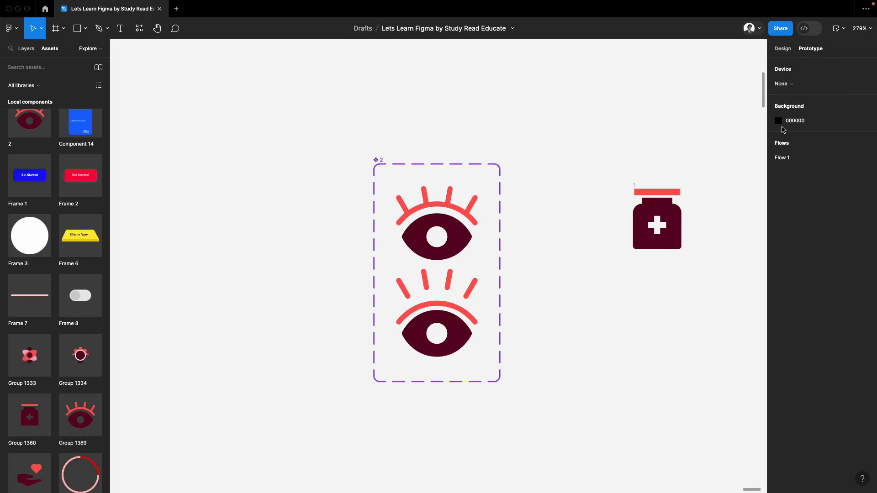
{"action": "left_click", "coordinate": [436, 224]}
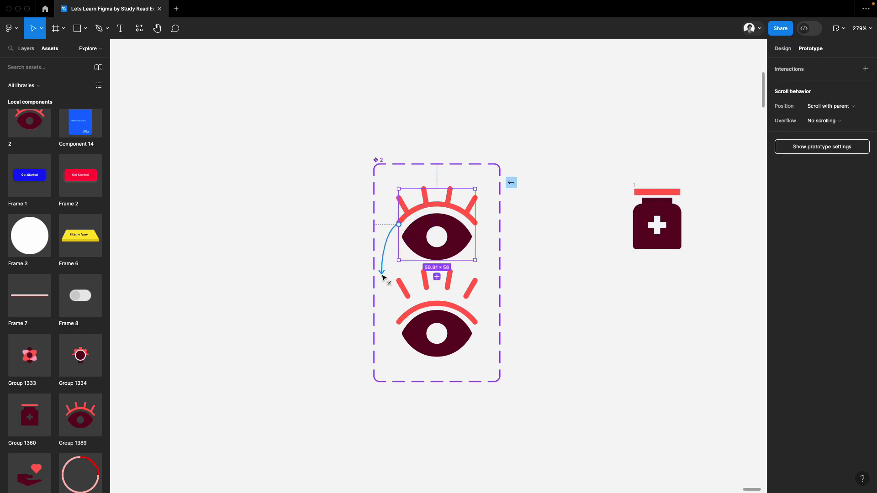
{"action": "left_click", "coordinate": [436, 277]}
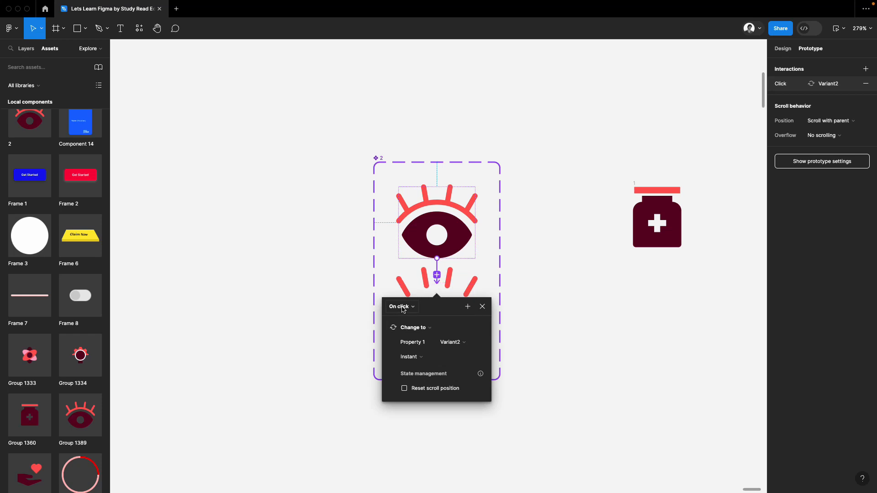
Make the eye interaction trigger while hovering with Smart animate and a custom spring curve.
{"action": "left_click", "coordinate": [400, 307]}
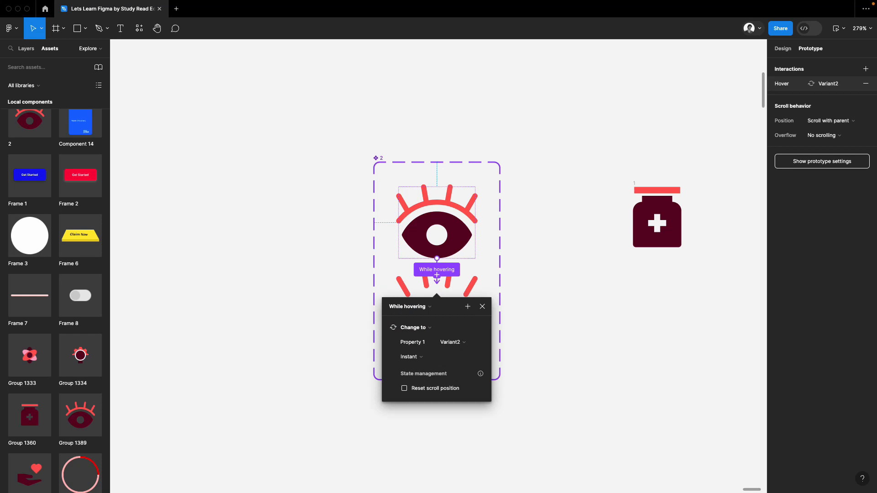
{"action": "left_click", "coordinate": [411, 357]}
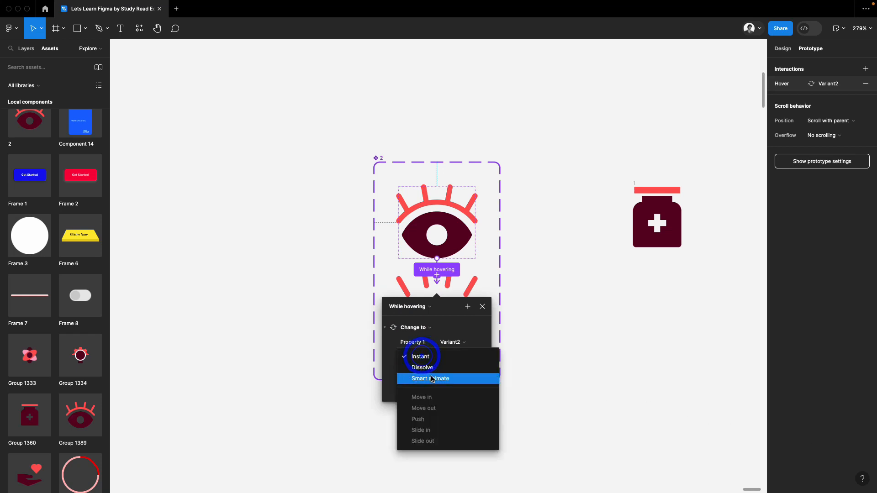
{"action": "left_click", "coordinate": [430, 378]}
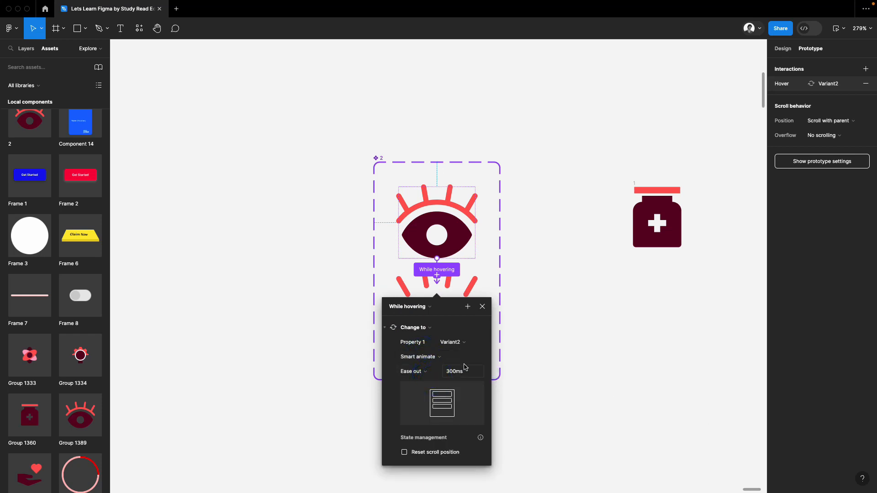
{"action": "left_click", "coordinate": [413, 371]}
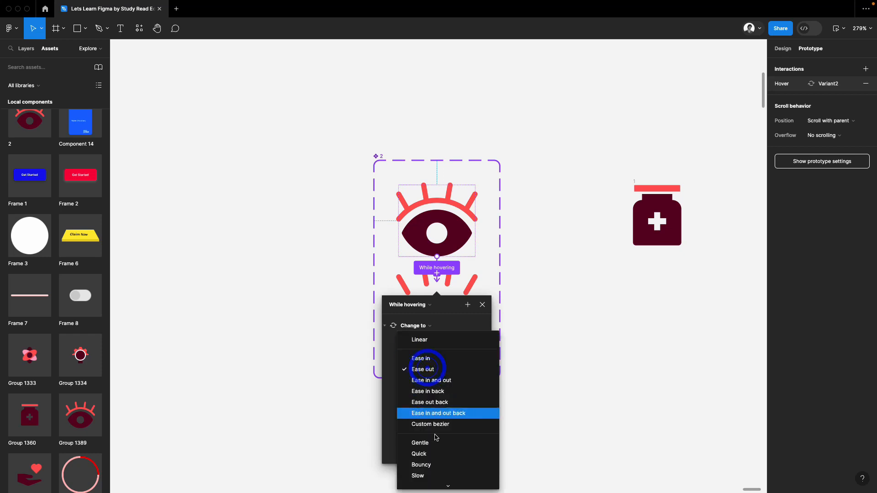
{"action": "mouse_move", "coordinate": [436, 424]}
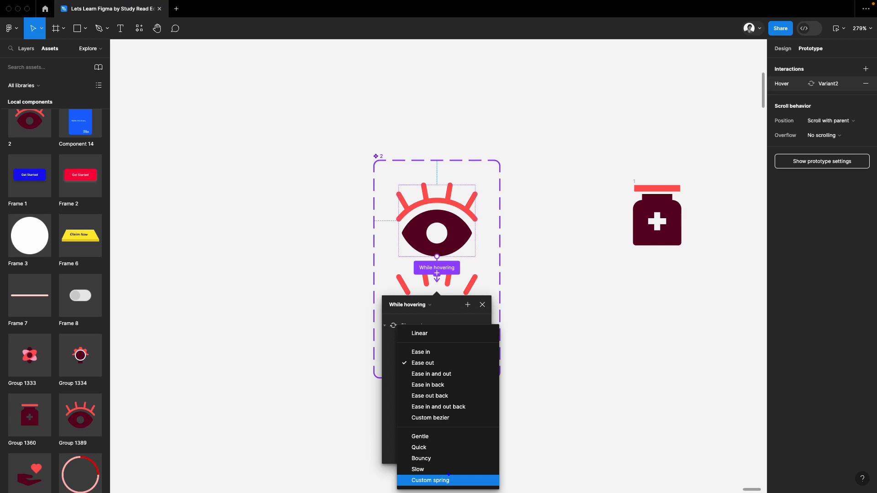
{"action": "left_click", "coordinate": [430, 480]}
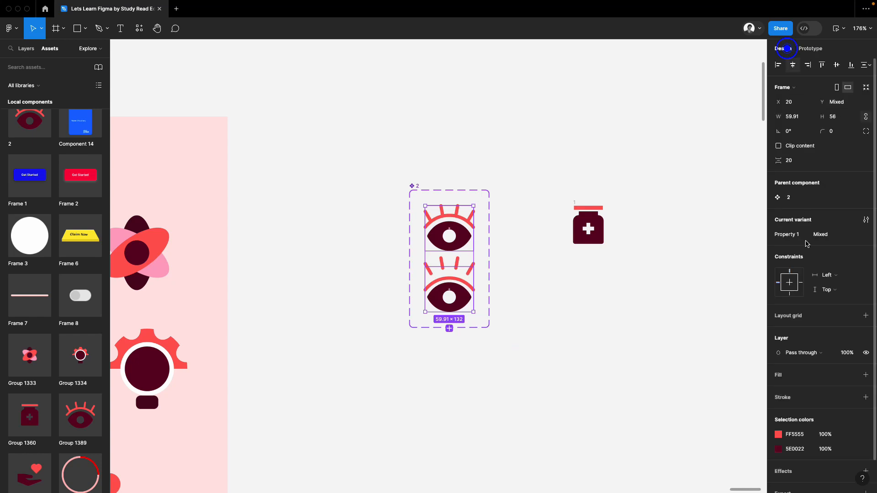
Recolour both eye variants purple and place an eye instance in the Example frame.
{"action": "left_click", "coordinate": [778, 448]}
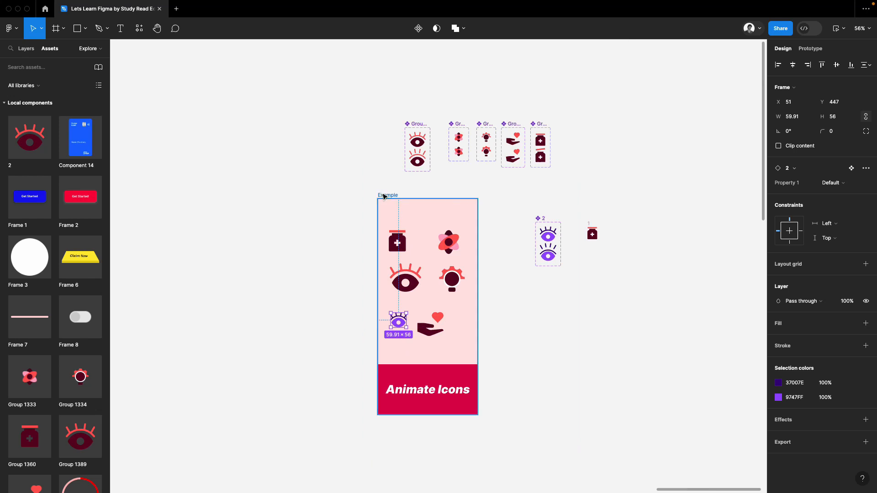
Preview the Example screen in a window, then focus the medicine bottle icon.
{"action": "left_click", "coordinate": [837, 28]}
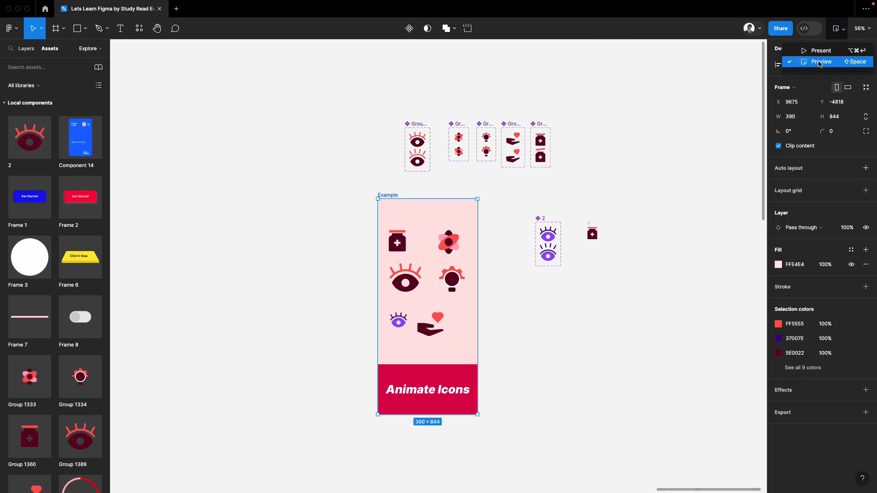
{"action": "left_click", "coordinate": [821, 61]}
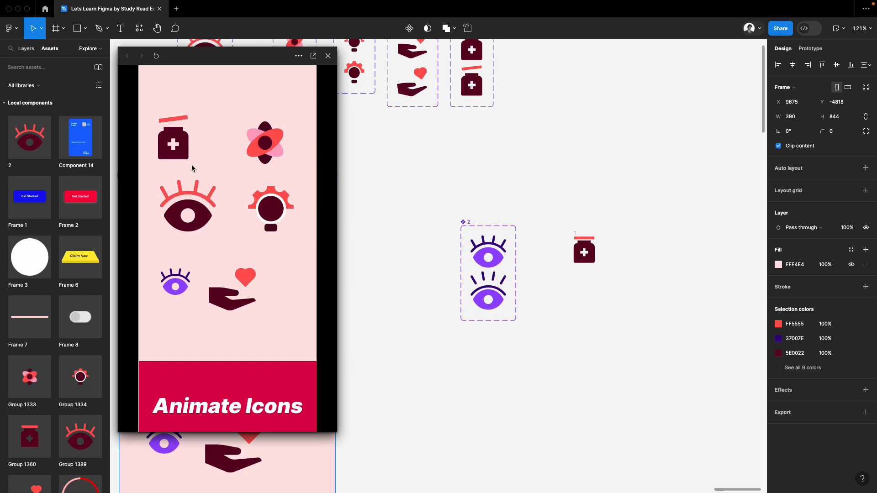
{"action": "left_click", "coordinate": [629, 223]}
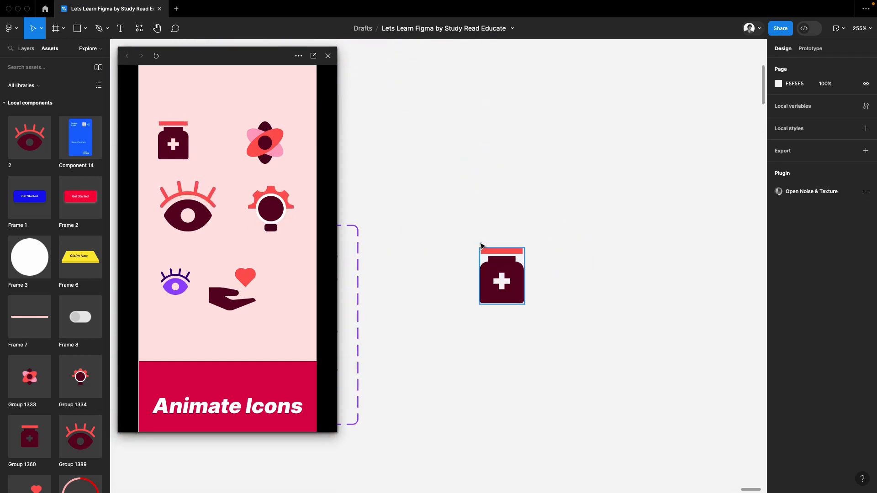
{"action": "left_click", "coordinate": [501, 274]}
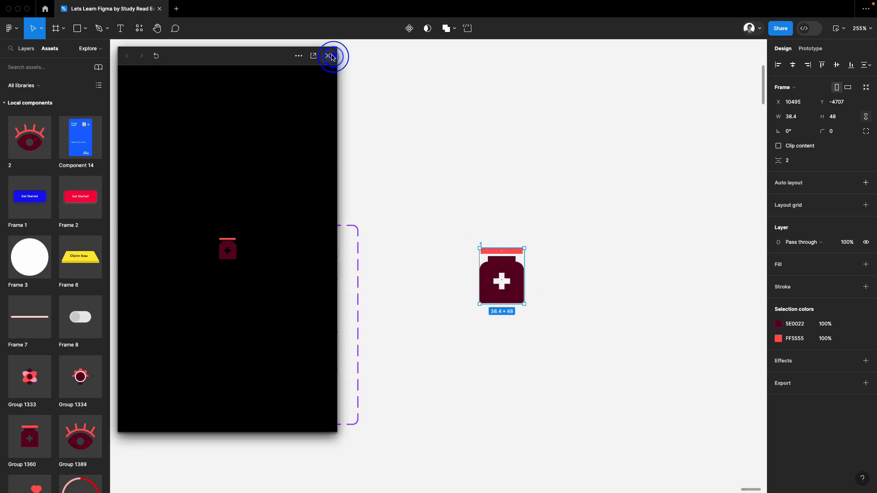
Turn the medicine bottle into a component set with a second variant whose cap is lifted.
{"action": "left_click", "coordinate": [330, 56]}
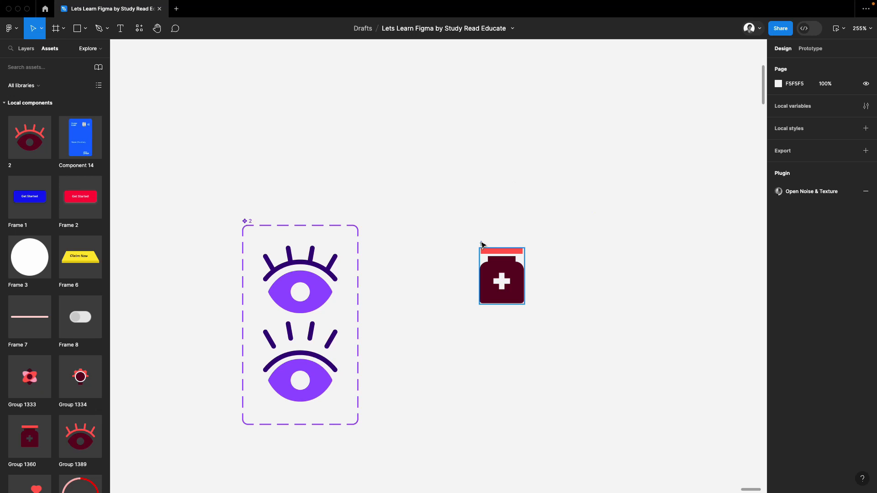
{"action": "left_click", "coordinate": [501, 275]}
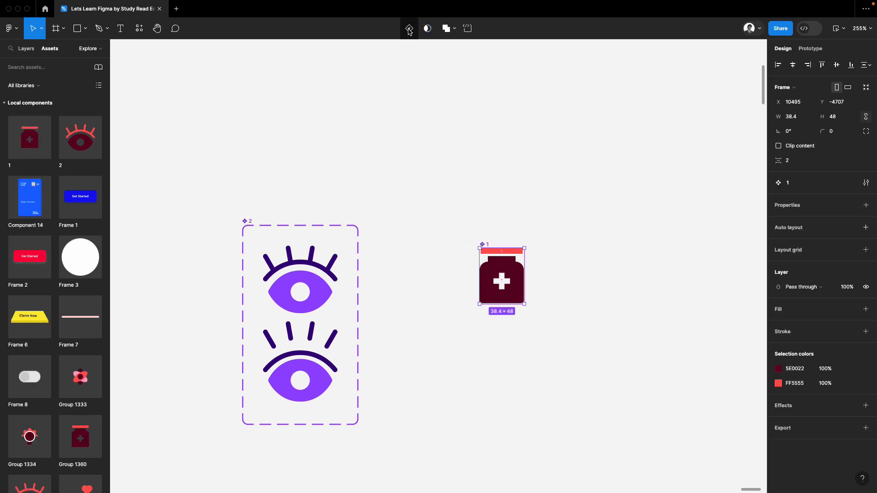
{"action": "left_click", "coordinate": [409, 29]}
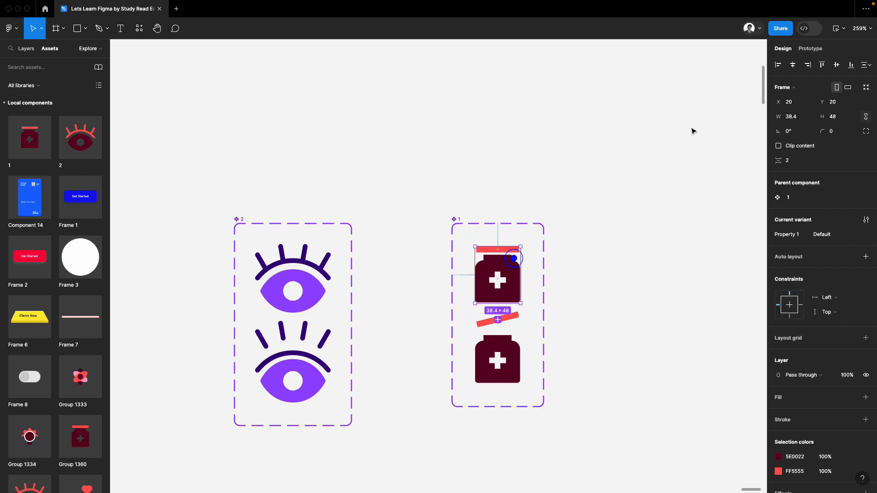
Make the bottle's first variant change to Variant2 while hovering and recolour its cap 55FF99.
{"action": "left_click", "coordinate": [810, 48]}
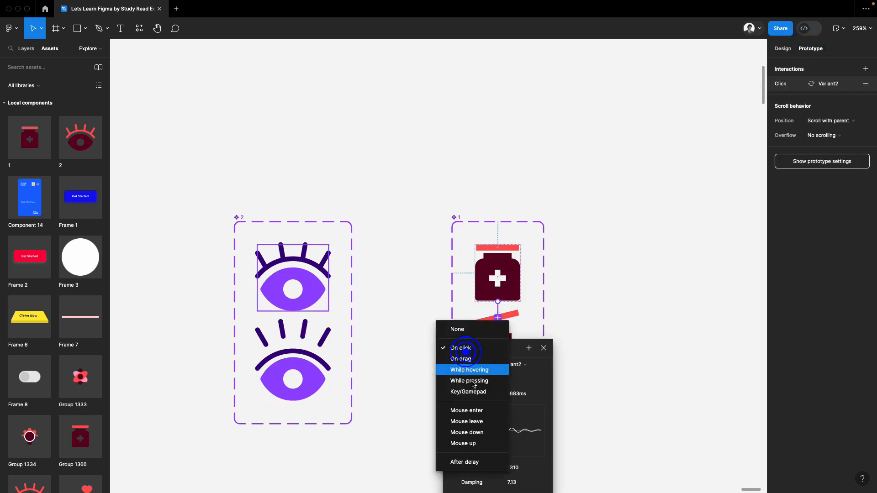
{"action": "left_click", "coordinate": [469, 370]}
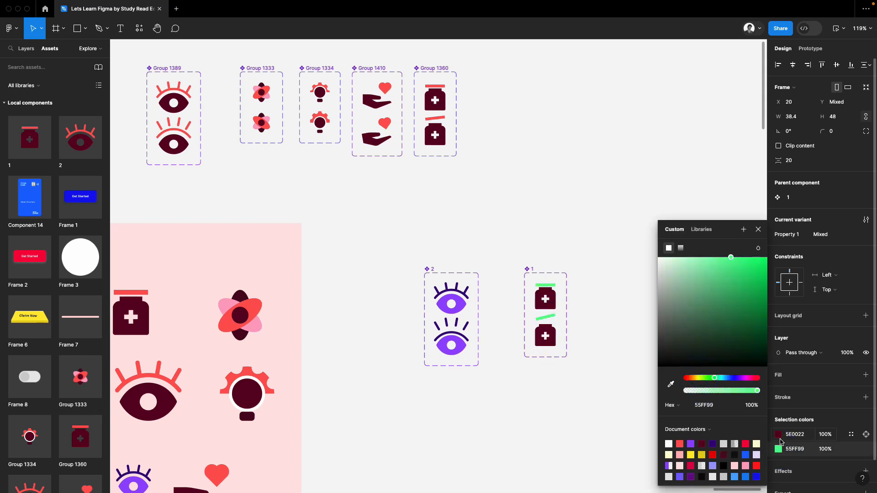
Recolour the dark bottle body green and place a bottle instance in the Example frame.
{"action": "left_click", "coordinate": [746, 327]}
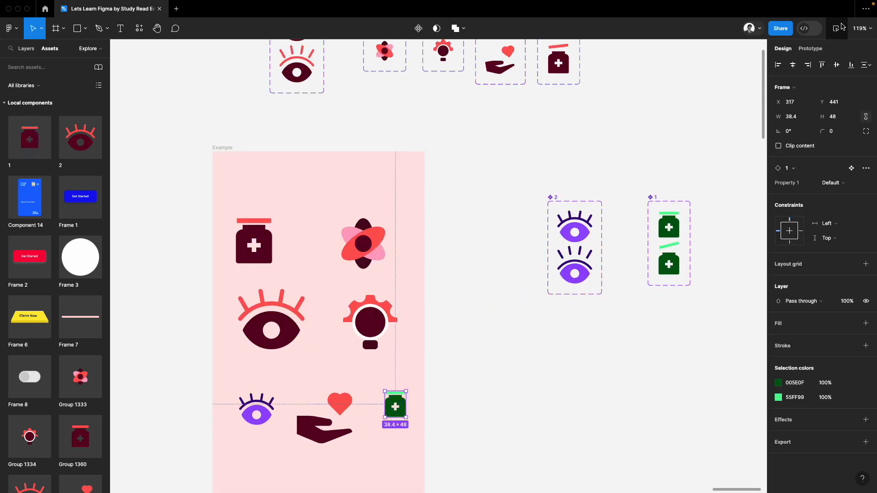
Preview the Example frame showing the purple eye and green bottle icons.
{"action": "left_click", "coordinate": [222, 148]}
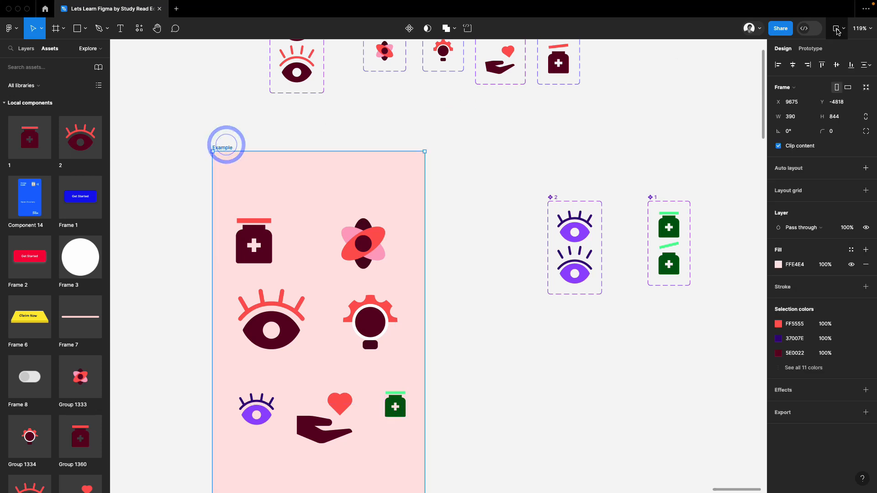
{"action": "mouse_move", "coordinate": [841, 28]}
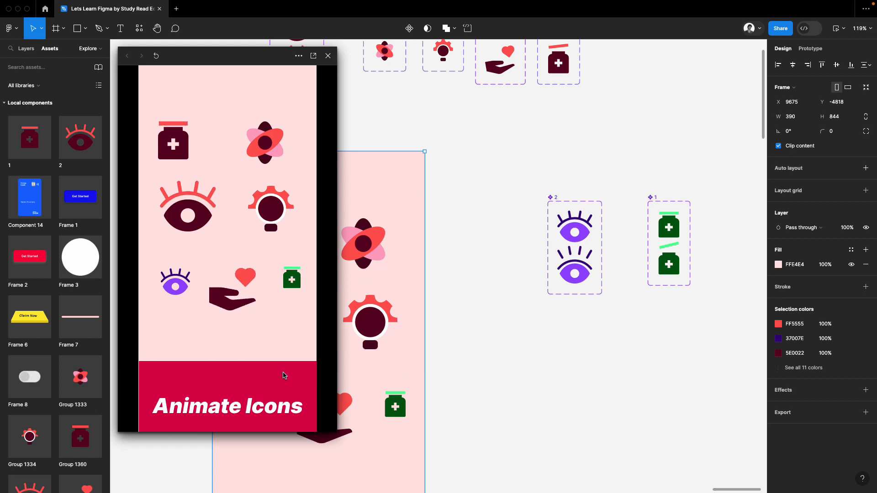
{"action": "mouse_move", "coordinate": [609, 213]}
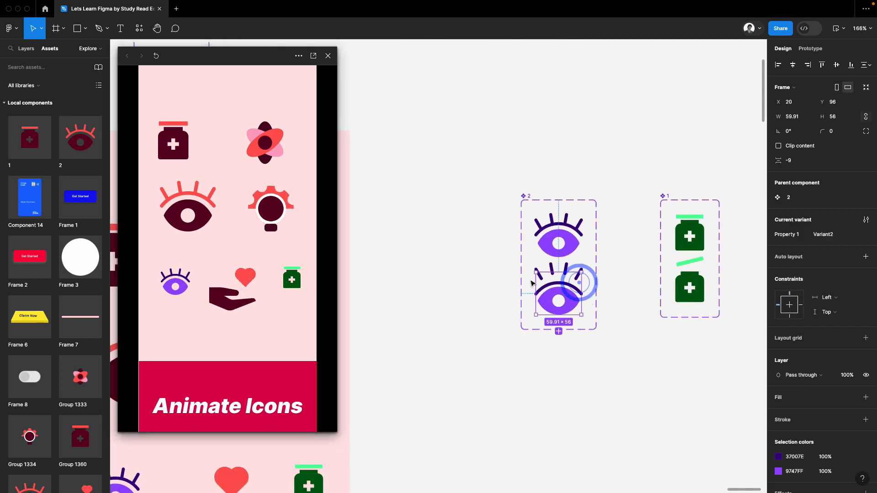
Make the tilted-cap bottle variant return to Default with an After delay trigger and smart animate.
{"action": "left_click", "coordinate": [810, 49]}
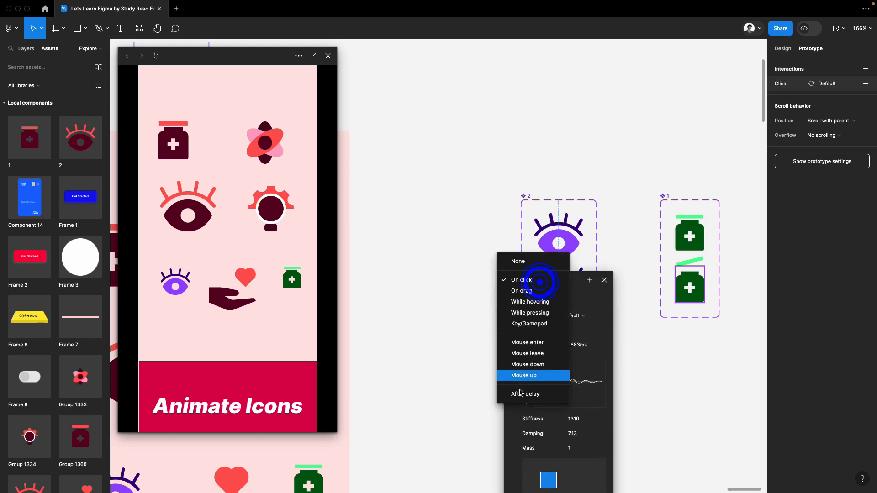
{"action": "left_click", "coordinate": [525, 393]}
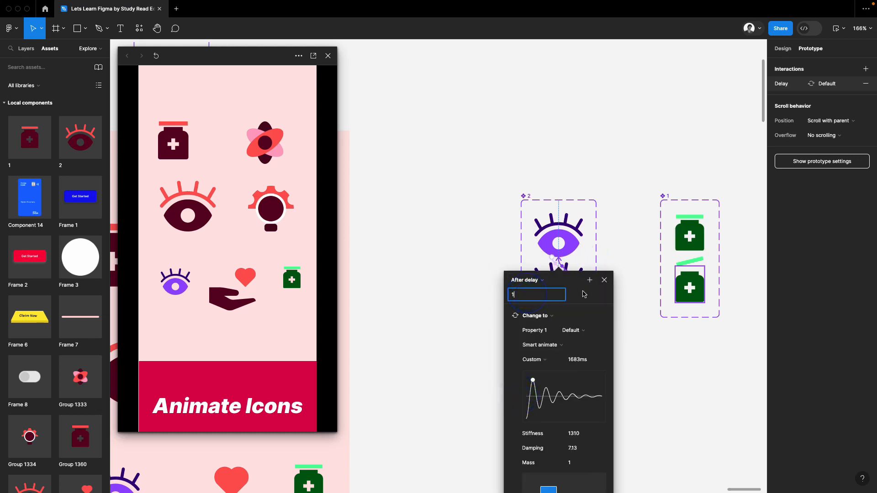
{"action": "left_click", "coordinate": [604, 280]}
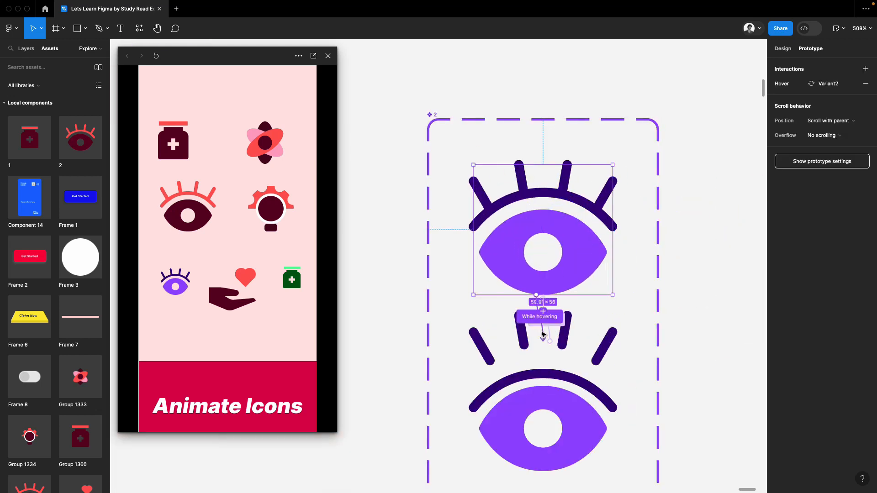
Switch the eye's first-variant interaction from While hovering to After delay, entering 1ms.
{"action": "left_click", "coordinate": [538, 316]}
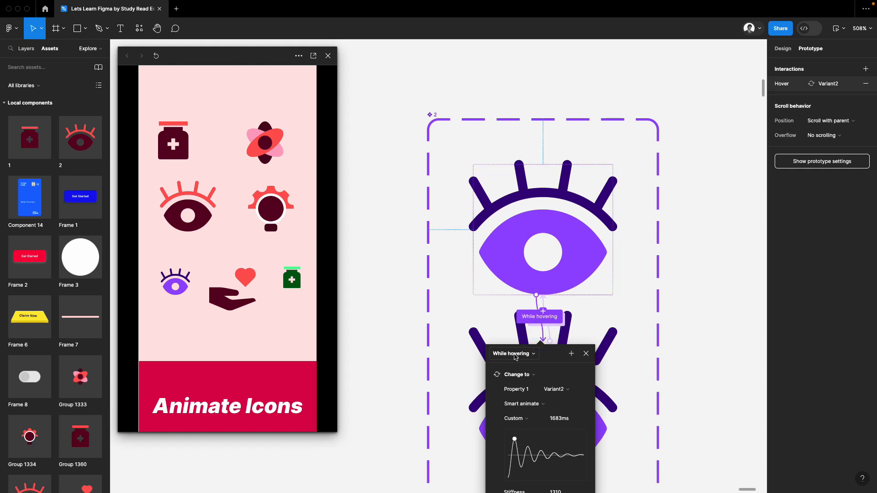
{"action": "left_click", "coordinate": [512, 353]}
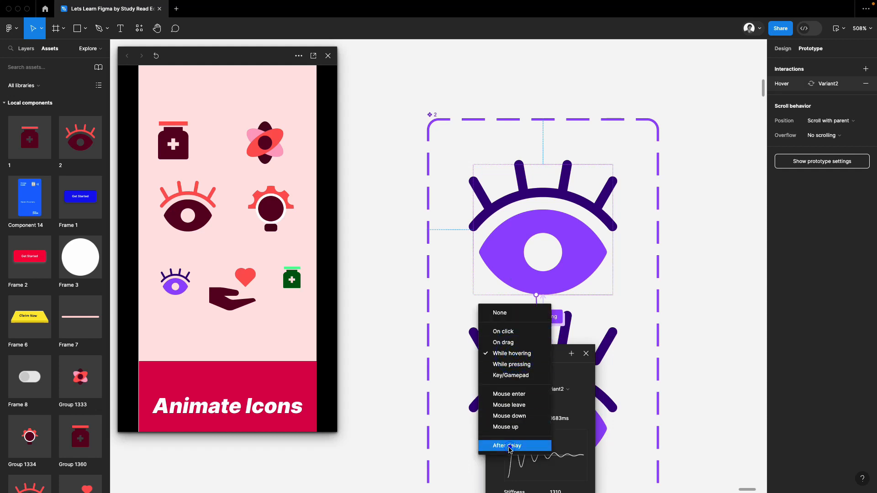
{"action": "left_click", "coordinate": [506, 446]}
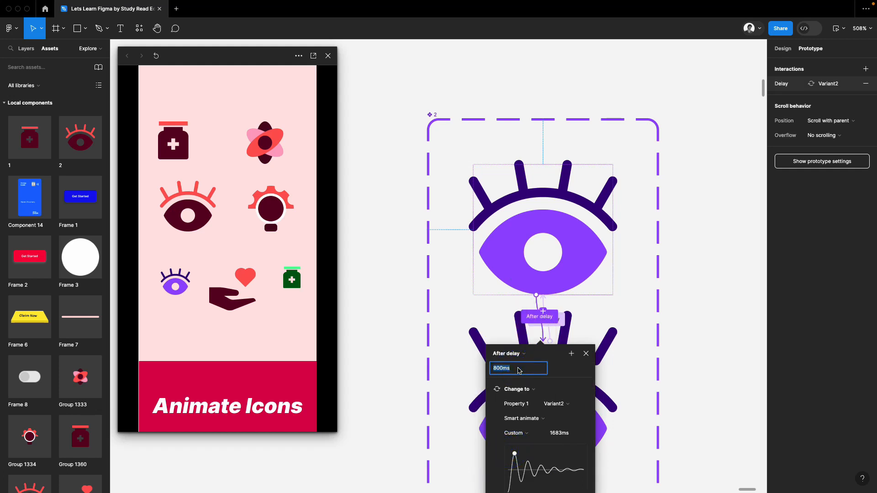
{"action": "type", "text": "1ms"}
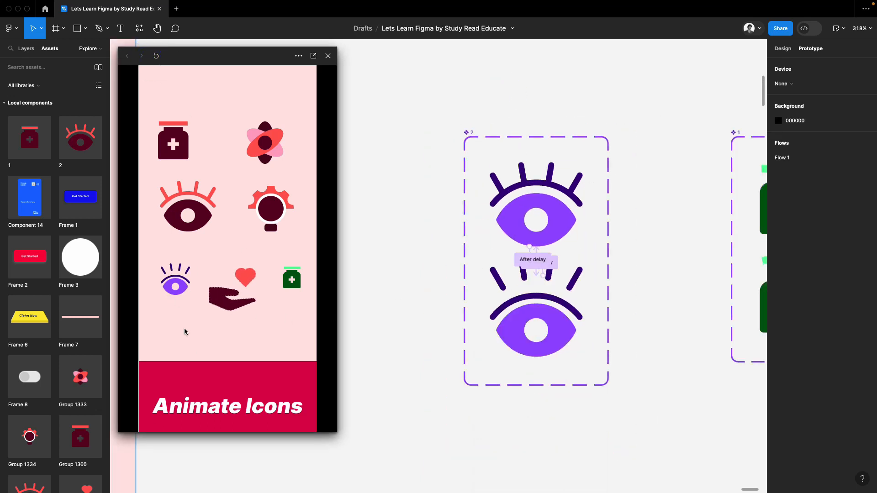
{"action": "mouse_move", "coordinate": [191, 327]}
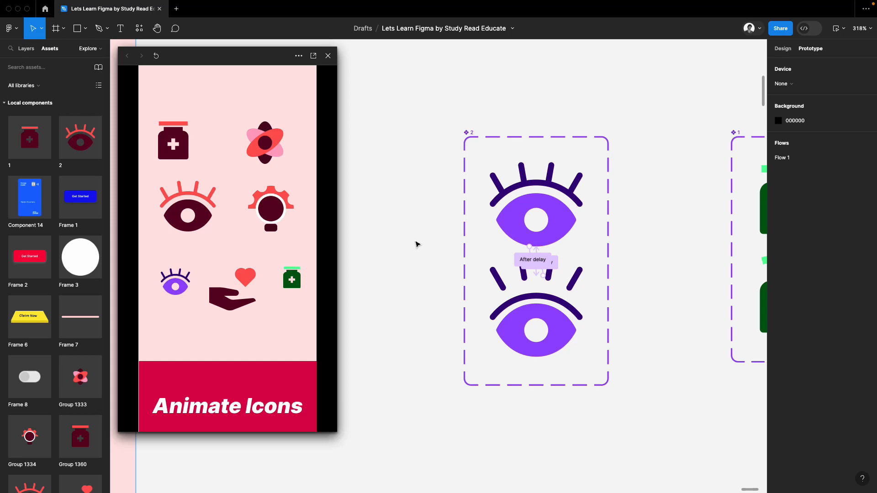
{"action": "mouse_move", "coordinate": [430, 267]}
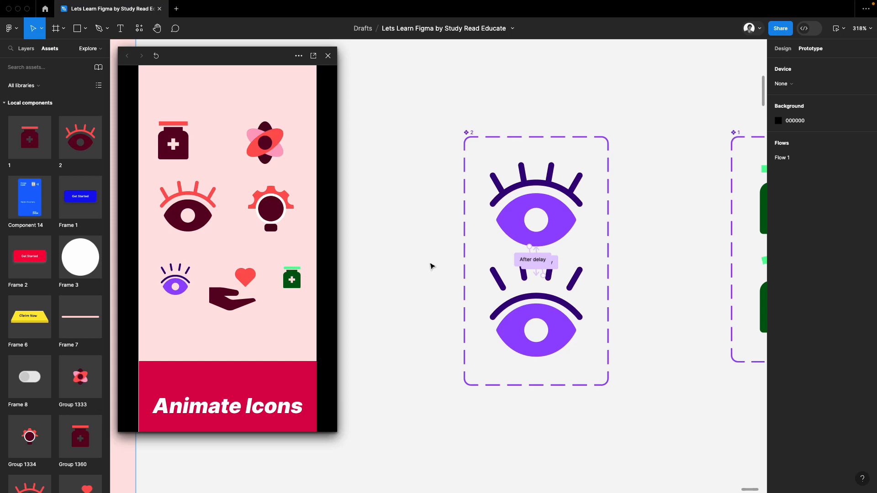